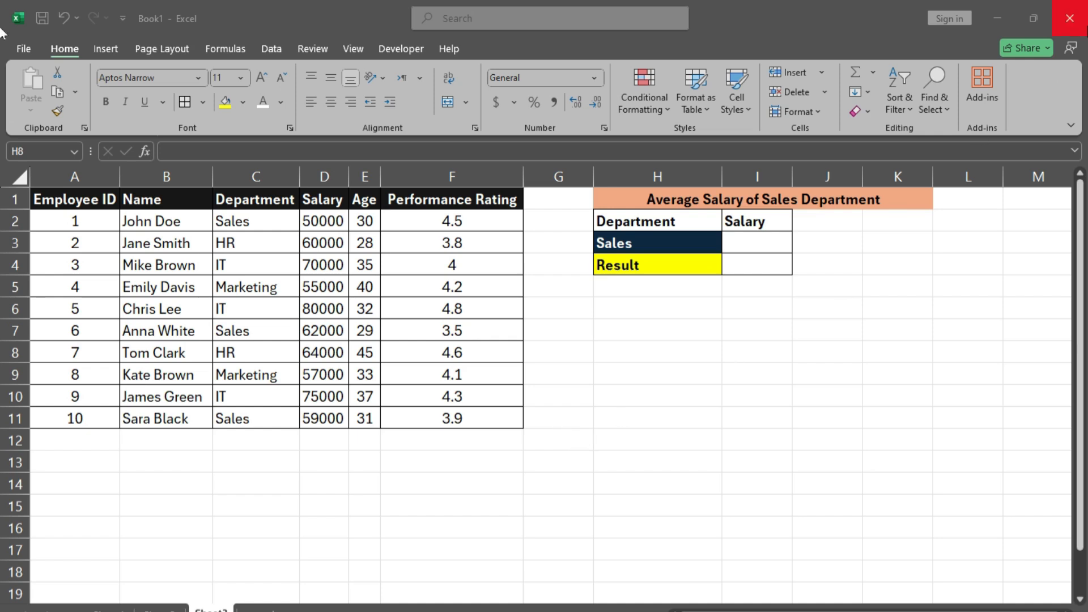
pyautogui.moveTo(1038, 223)
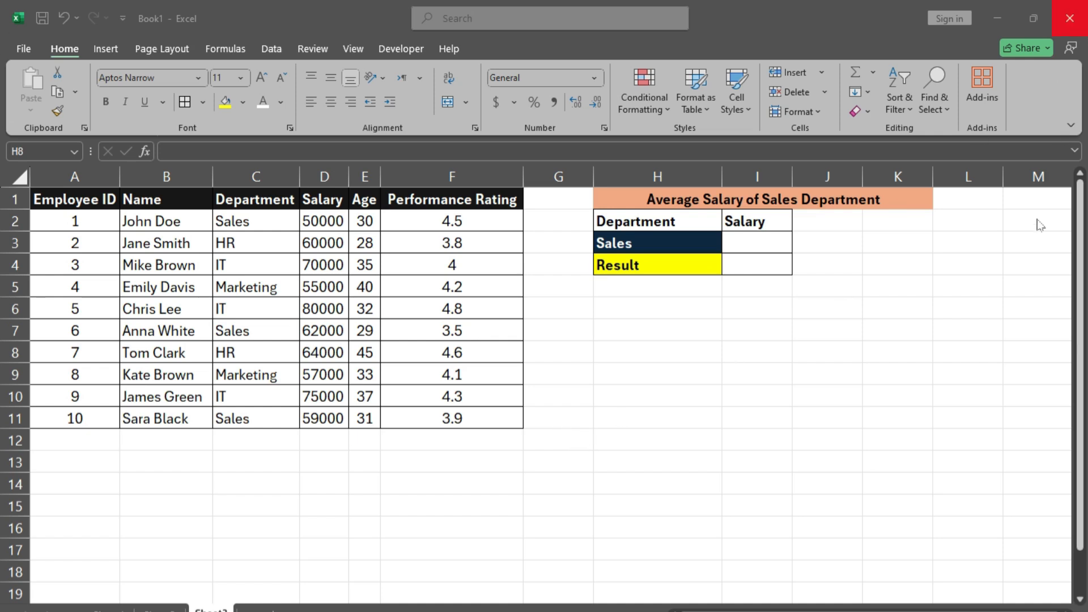
pyautogui.moveTo(995, 273)
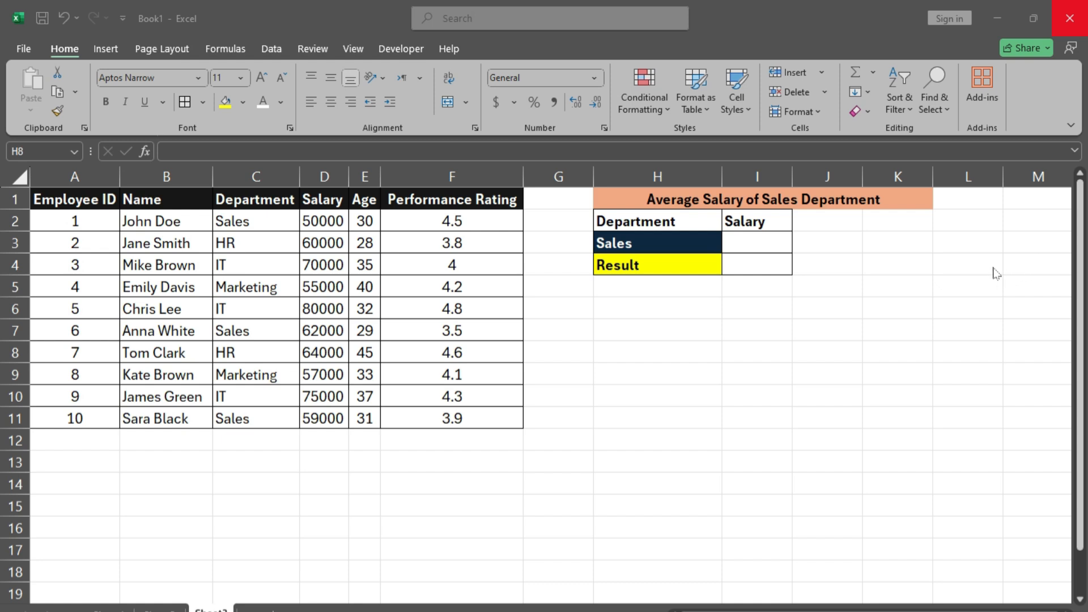
pyautogui.moveTo(946, 269)
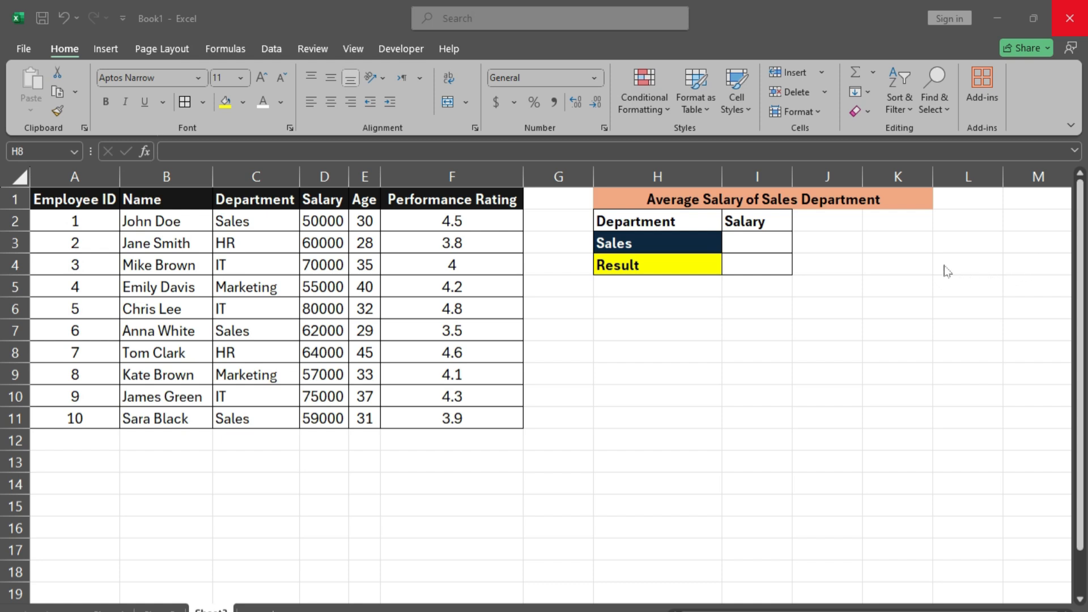
pyautogui.moveTo(877, 279)
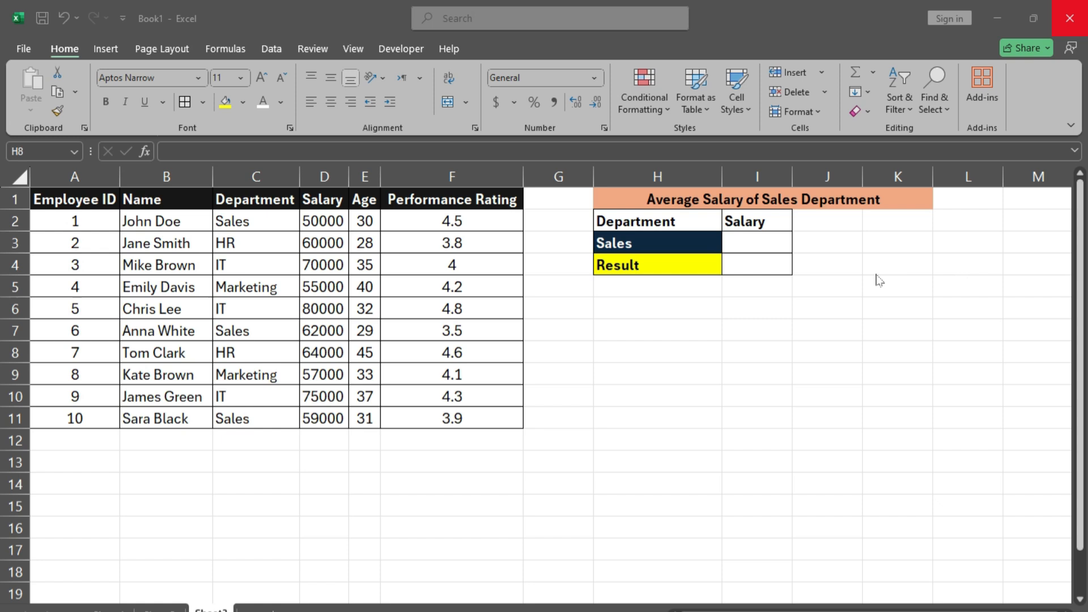
pyautogui.moveTo(825, 309)
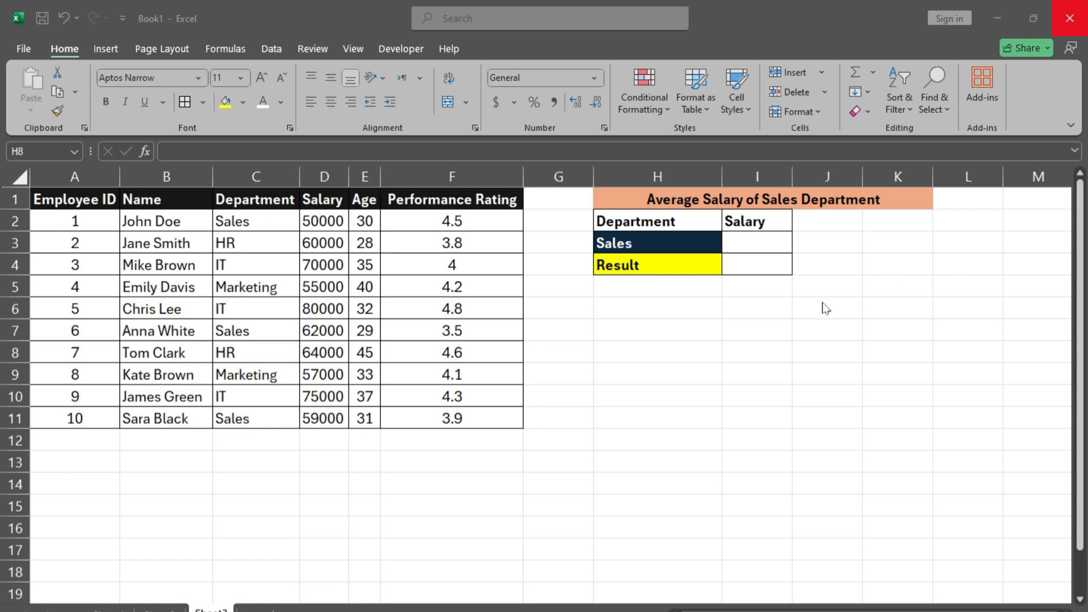
pyautogui.moveTo(814, 308)
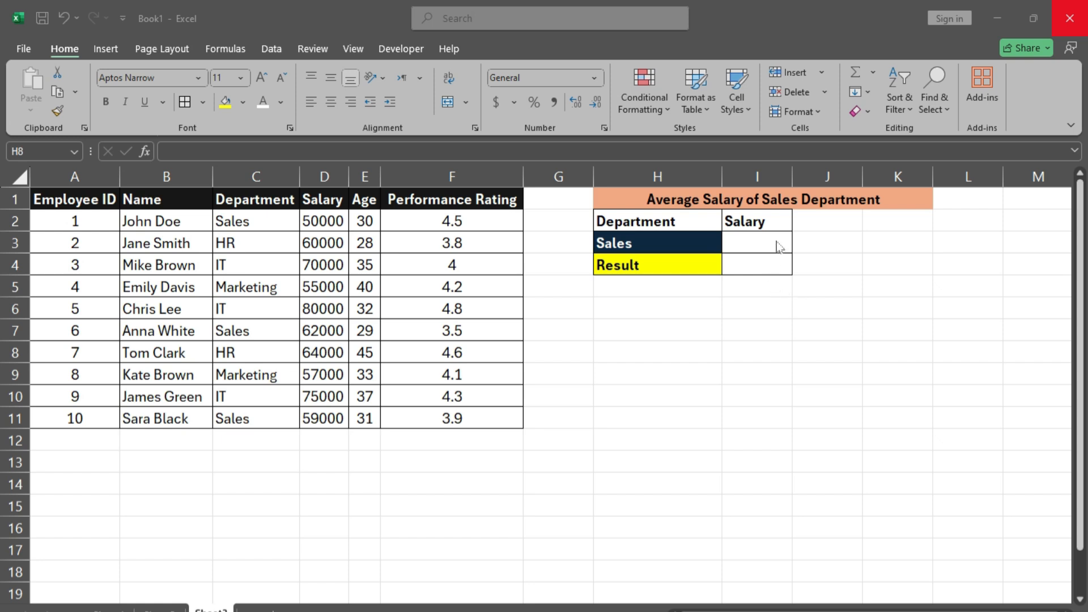
pyautogui.moveTo(771, 238)
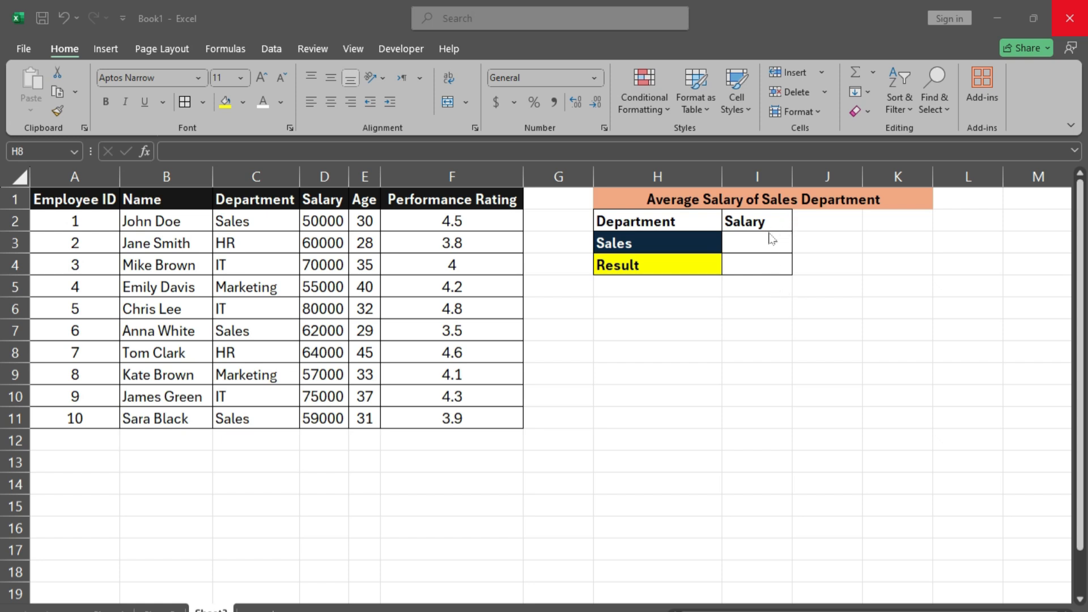
pyautogui.moveTo(742, 251)
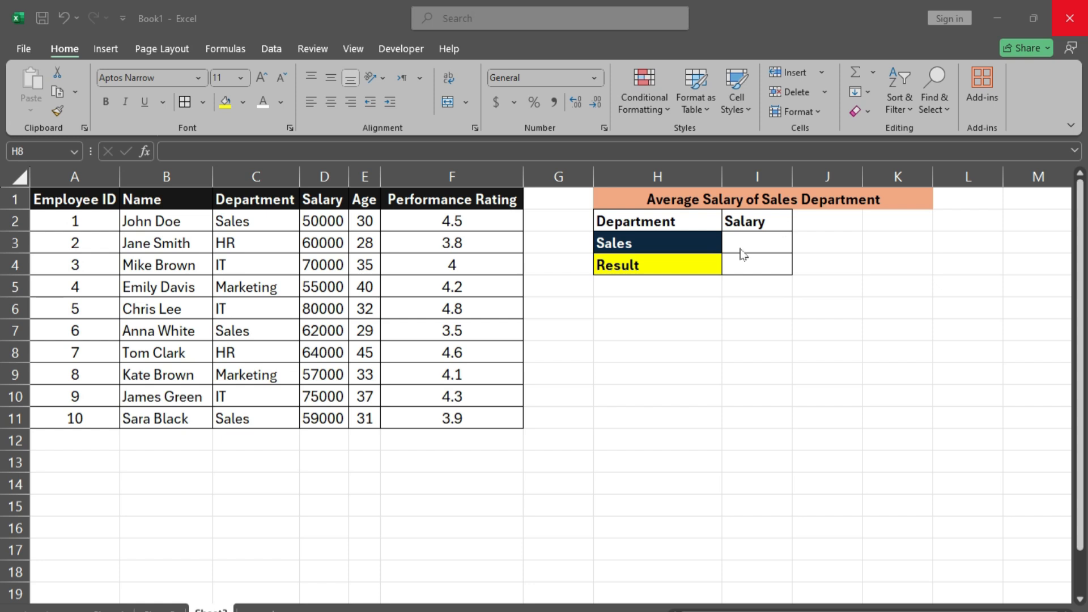
pyautogui.moveTo(736, 264)
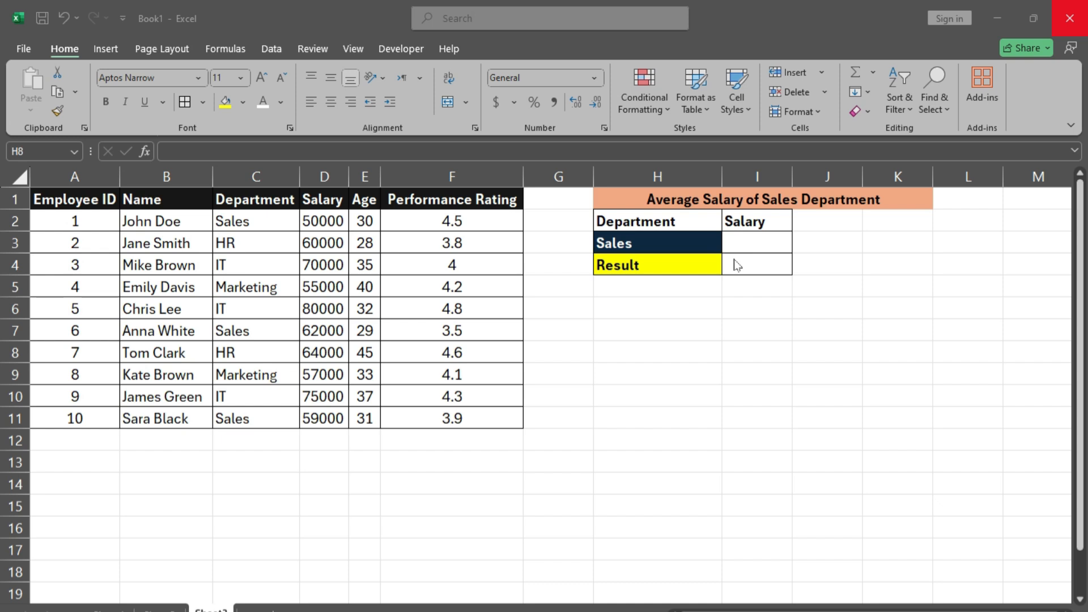
pyautogui.moveTo(730, 273)
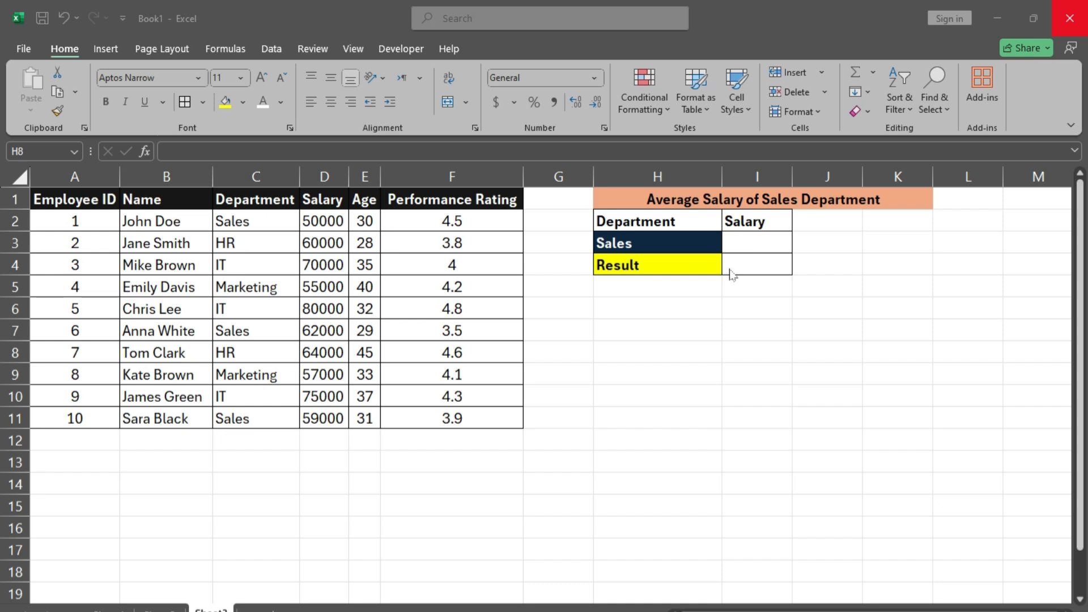
pyautogui.moveTo(735, 272)
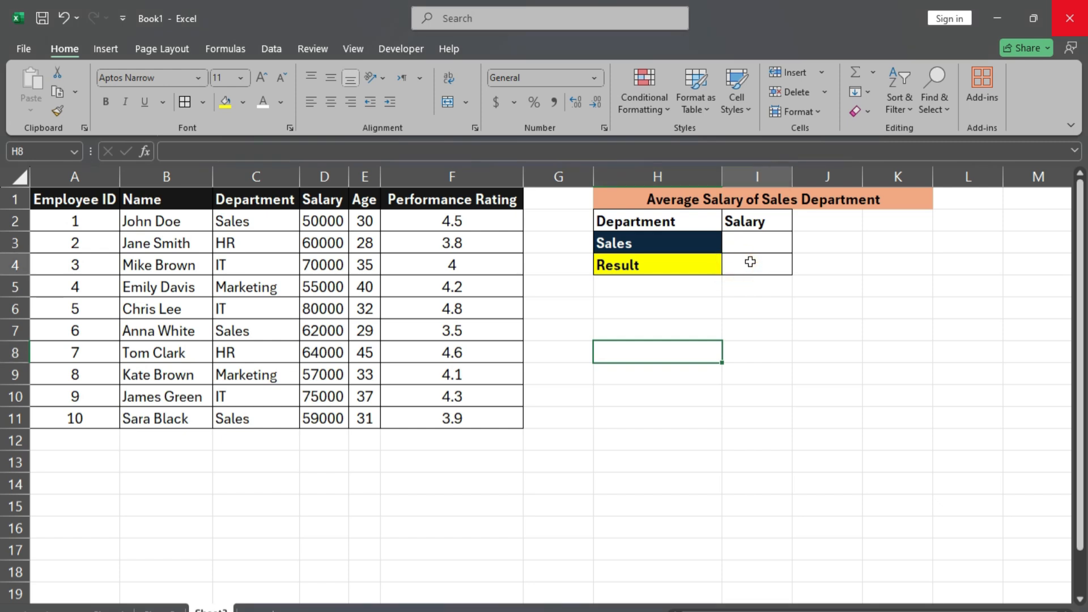
# Step: Select the Result cell I4 to begin the formula
pyautogui.click(749, 264)
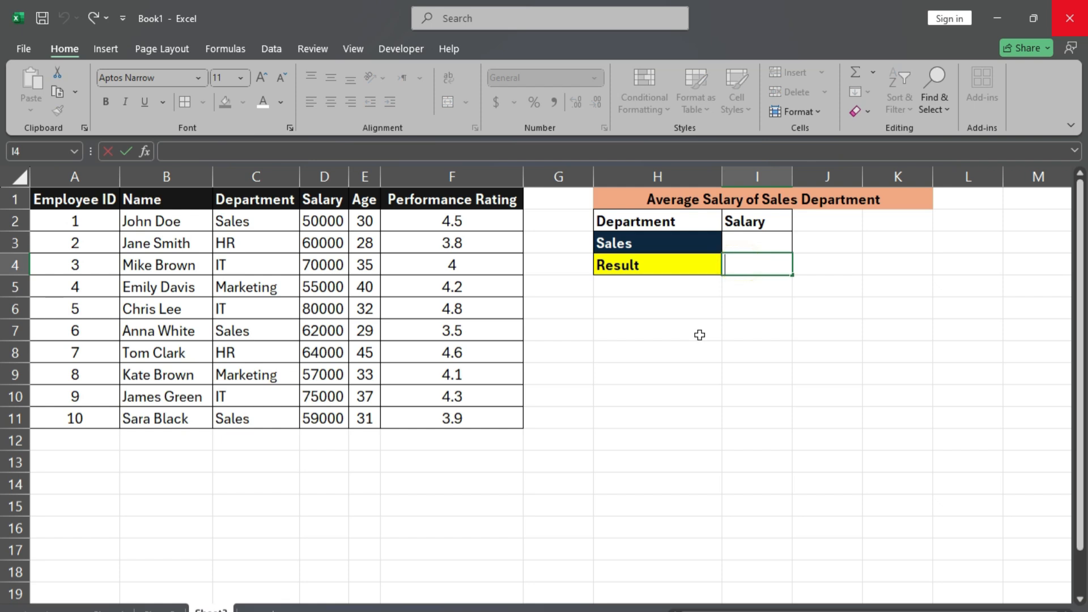
# Step: Enter =DAVERAGE(A1:F11,"Salary",H2:I3) in I4, returning 57000 for Sales
pyautogui.write('=d')
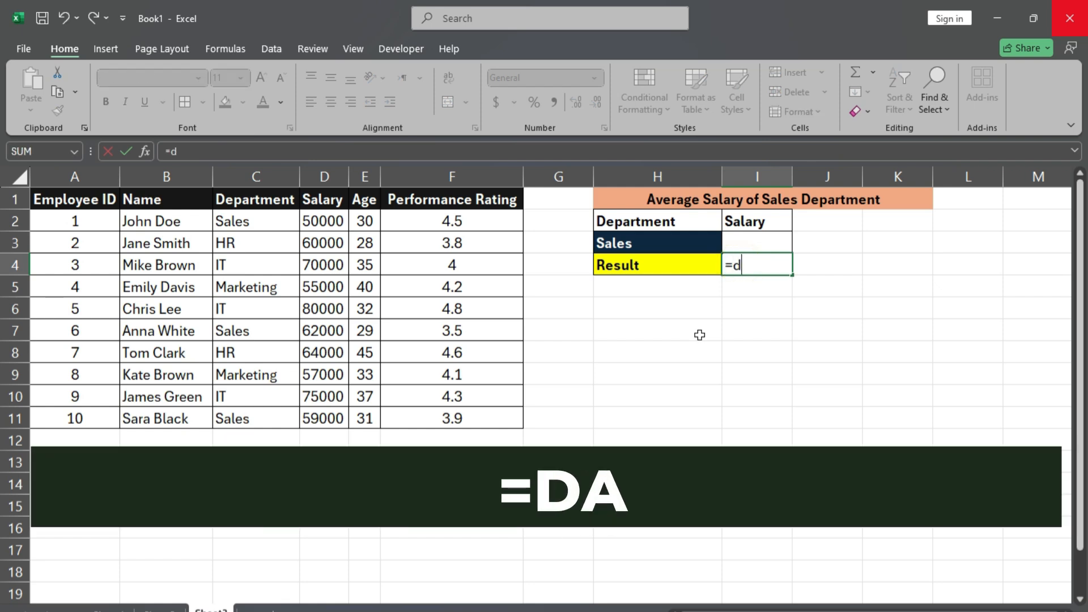
pyautogui.write('AVERAGE(A1:F11,')
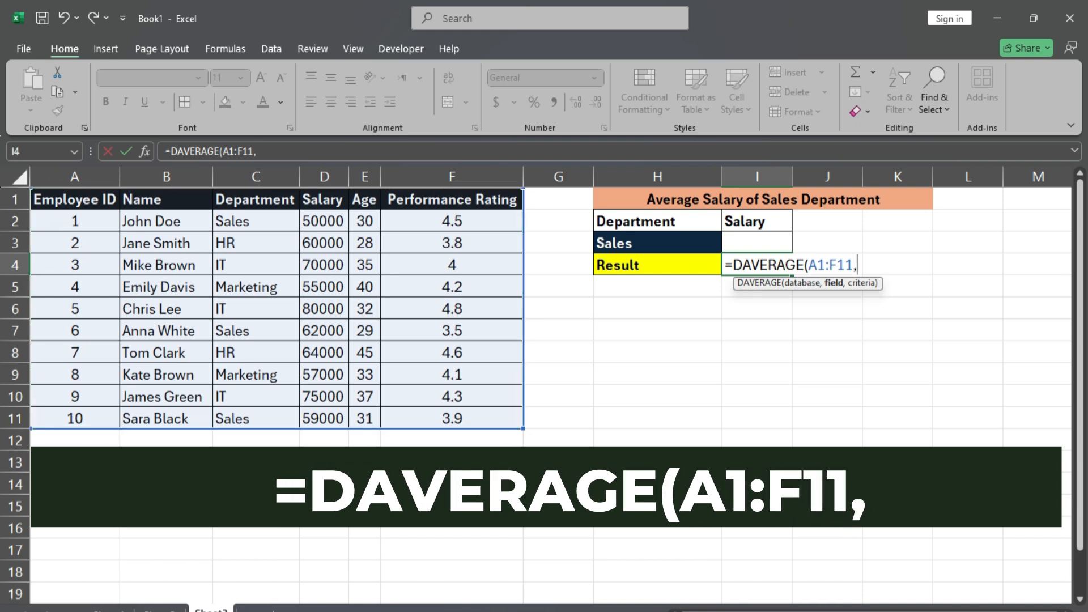
pyautogui.write('"Salary",H2:I3')
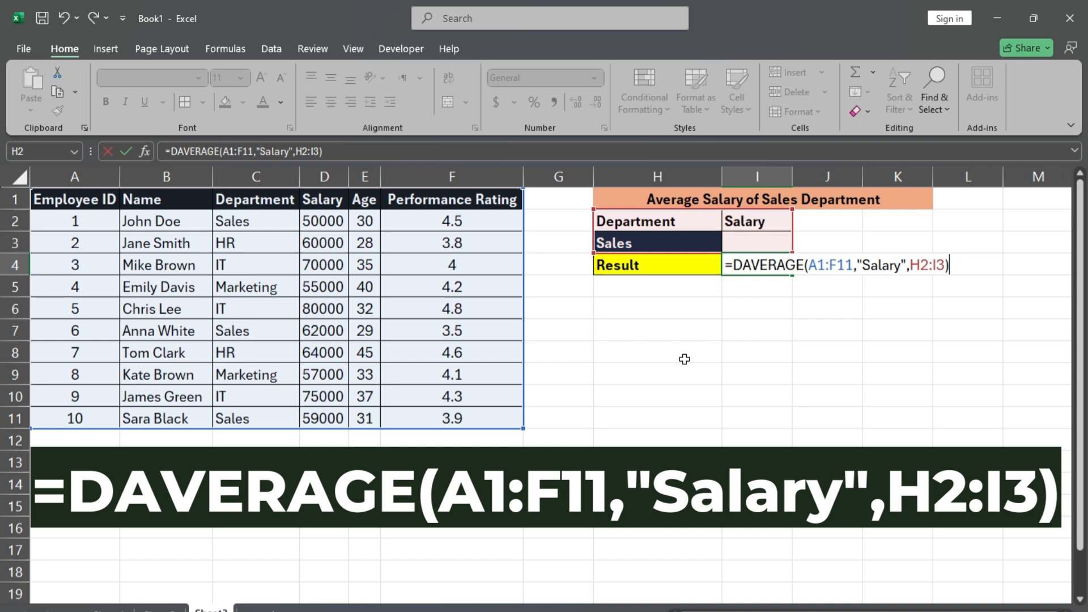
pyautogui.press('Enter')
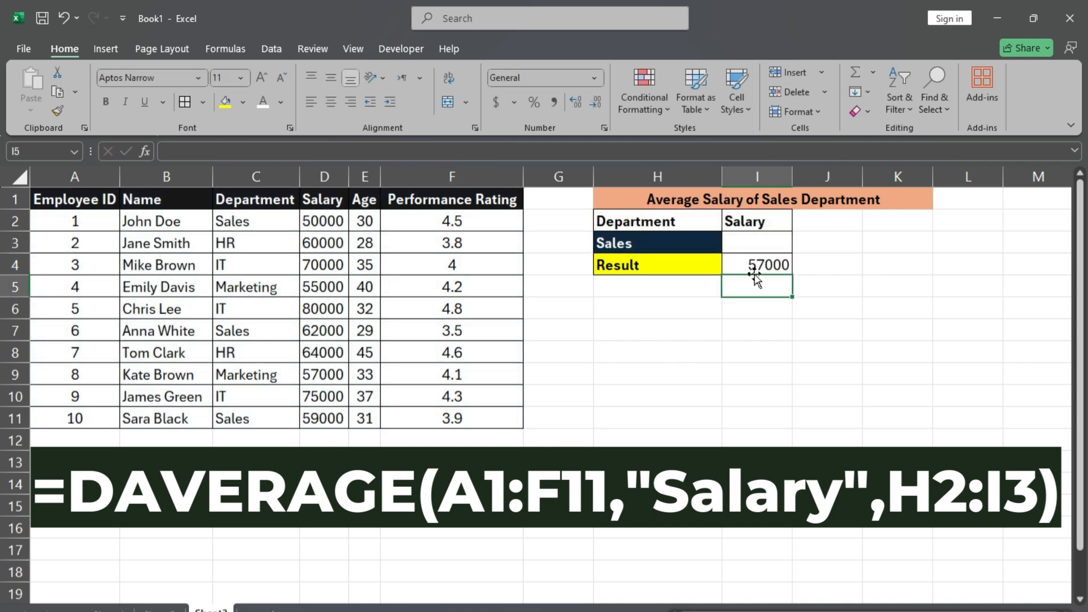
# Step: Change the H3 department to HR (62000), IT (75000), then Marketing to recalculate I4
pyautogui.click(646, 242)
pyautogui.write('HR')
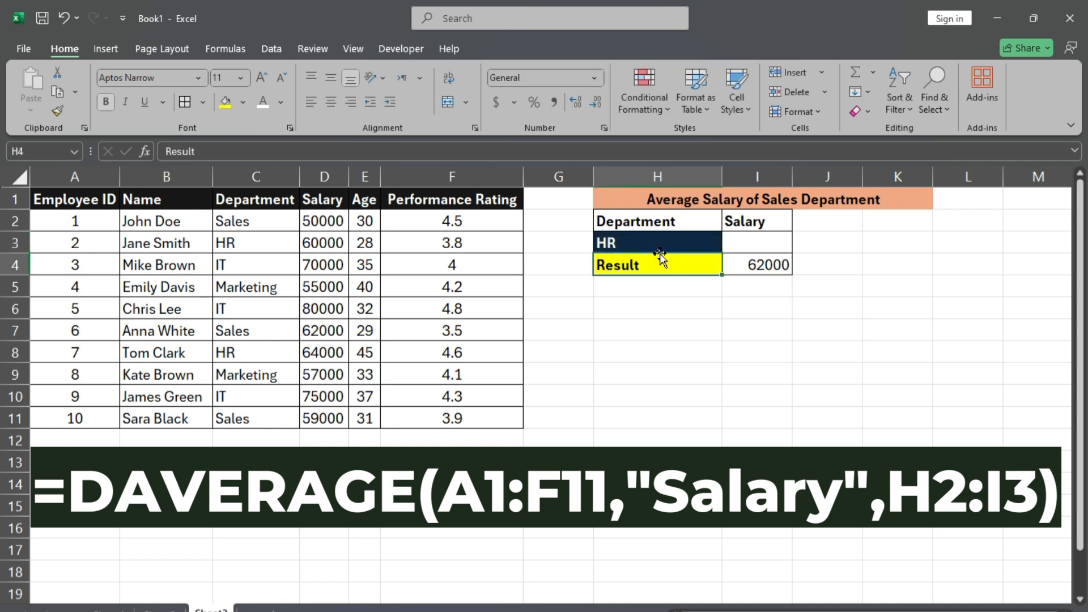
pyautogui.click(642, 242)
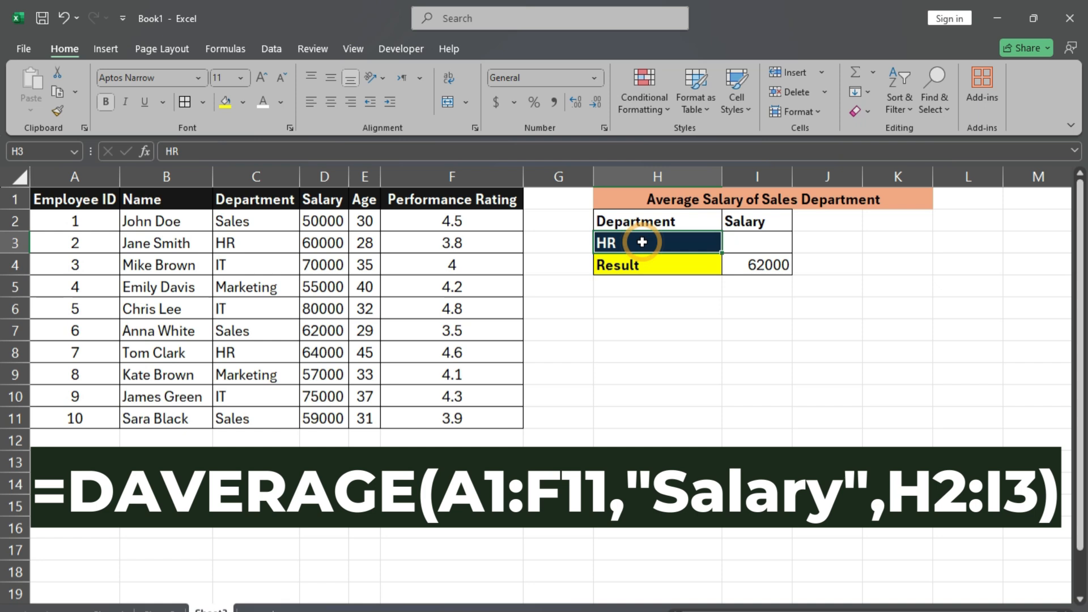
pyautogui.write('IT')
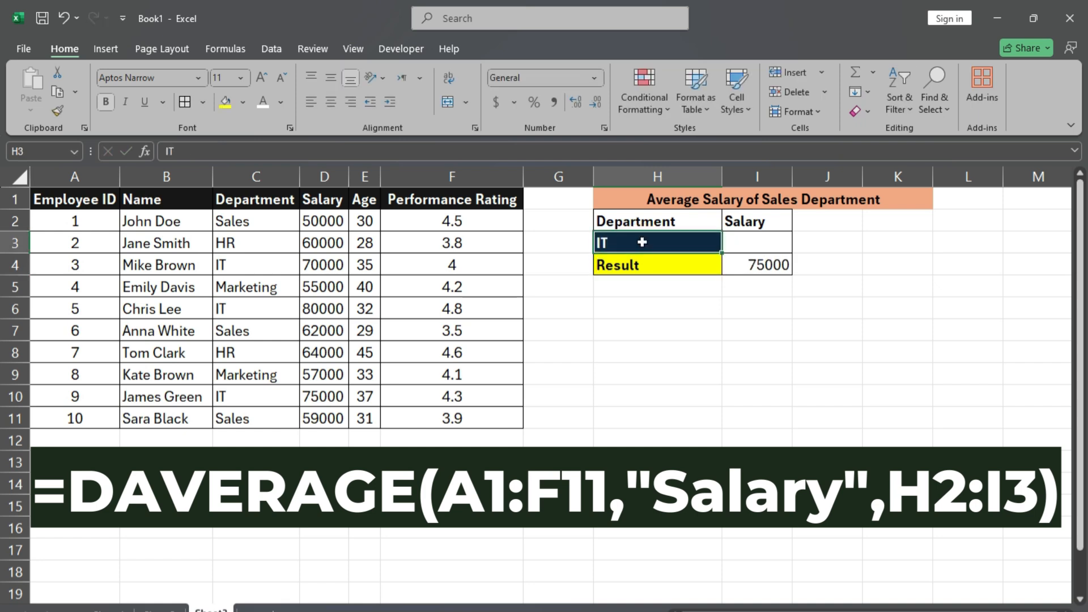
pyautogui.write('Marketing')
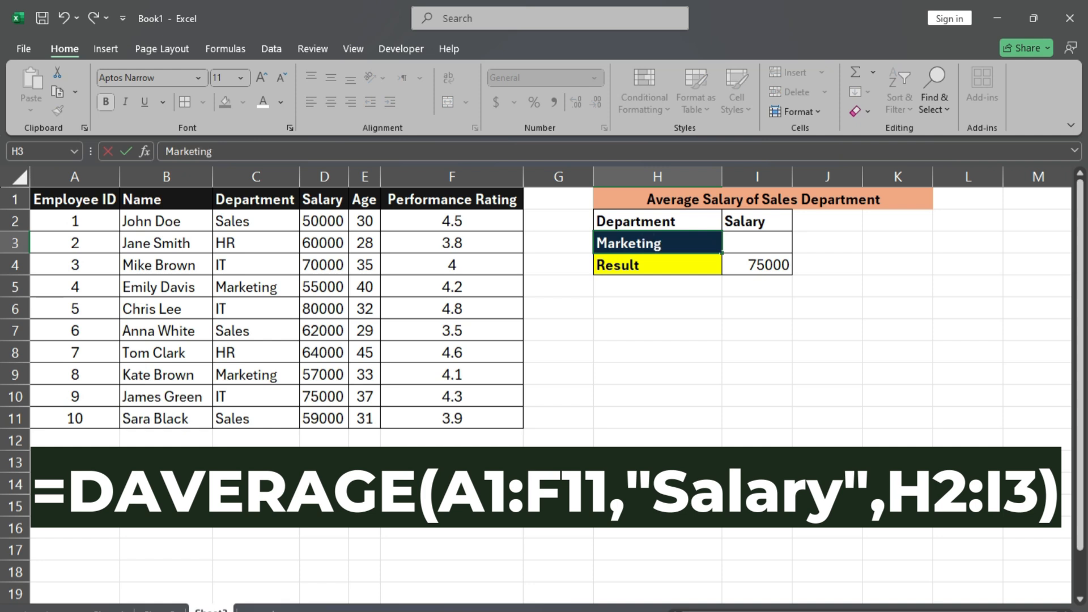